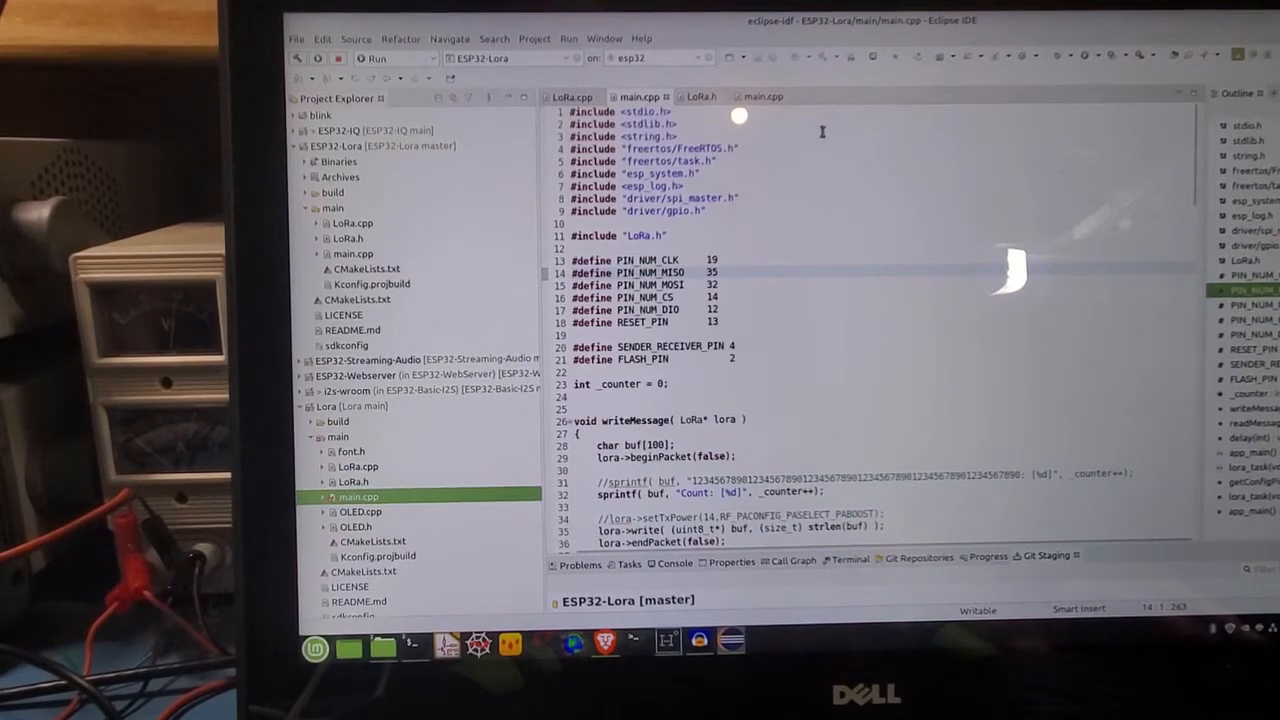
Show the Lora project's main.cpp and highlight its OLED header include line
drag(575, 260, 720, 323)
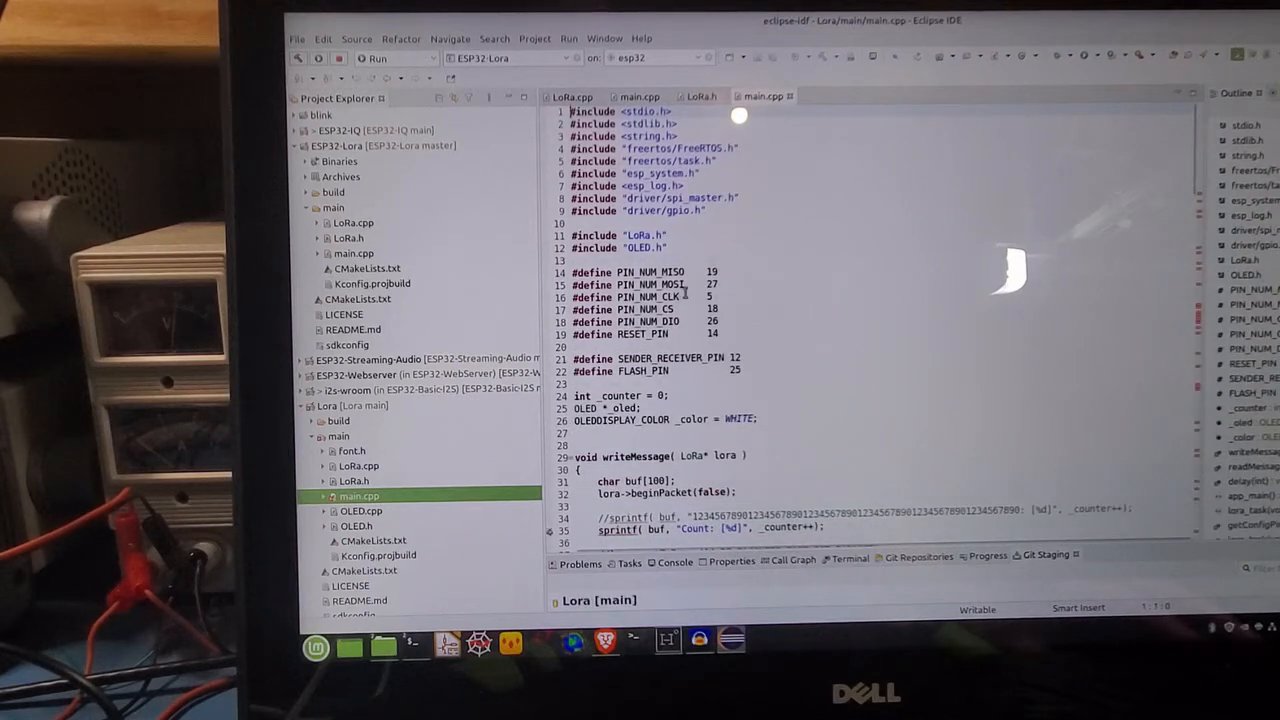
drag(575, 272, 715, 334)
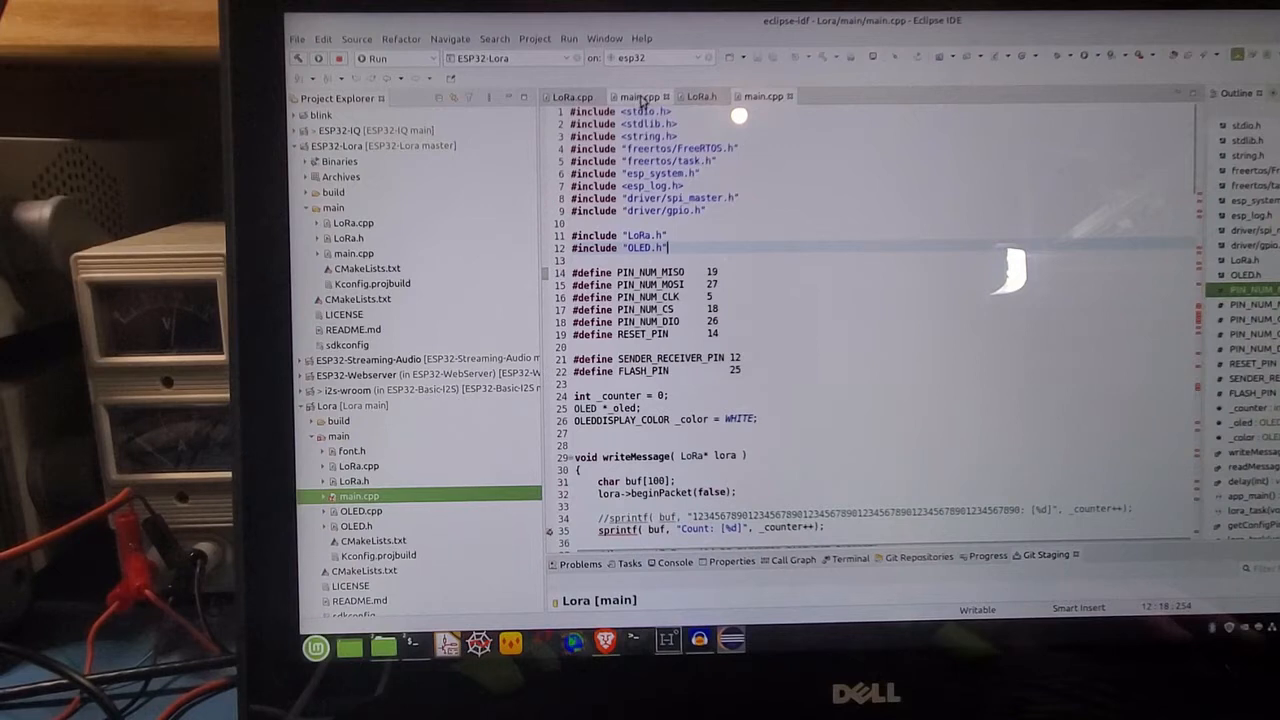
mouse_move(640, 96)
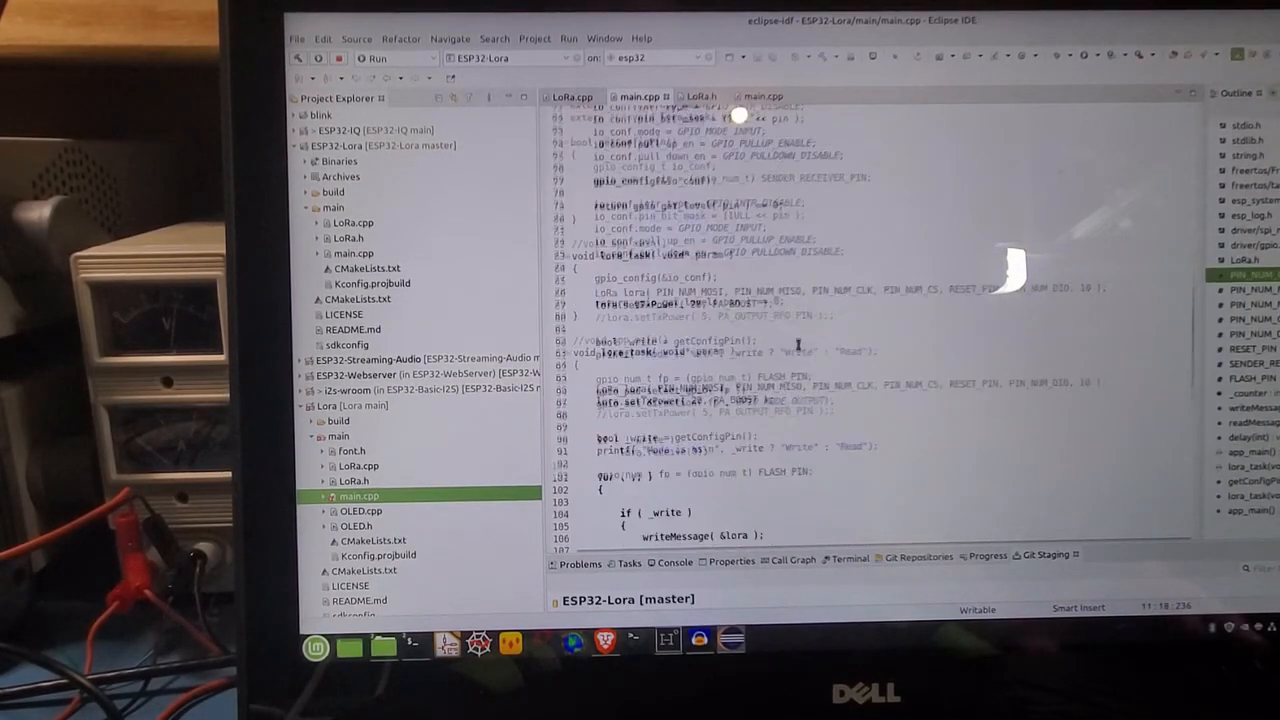
Scroll to lora_task and highlight PA_BOOST in the setTxPower(20) call
scroll(down, 3)
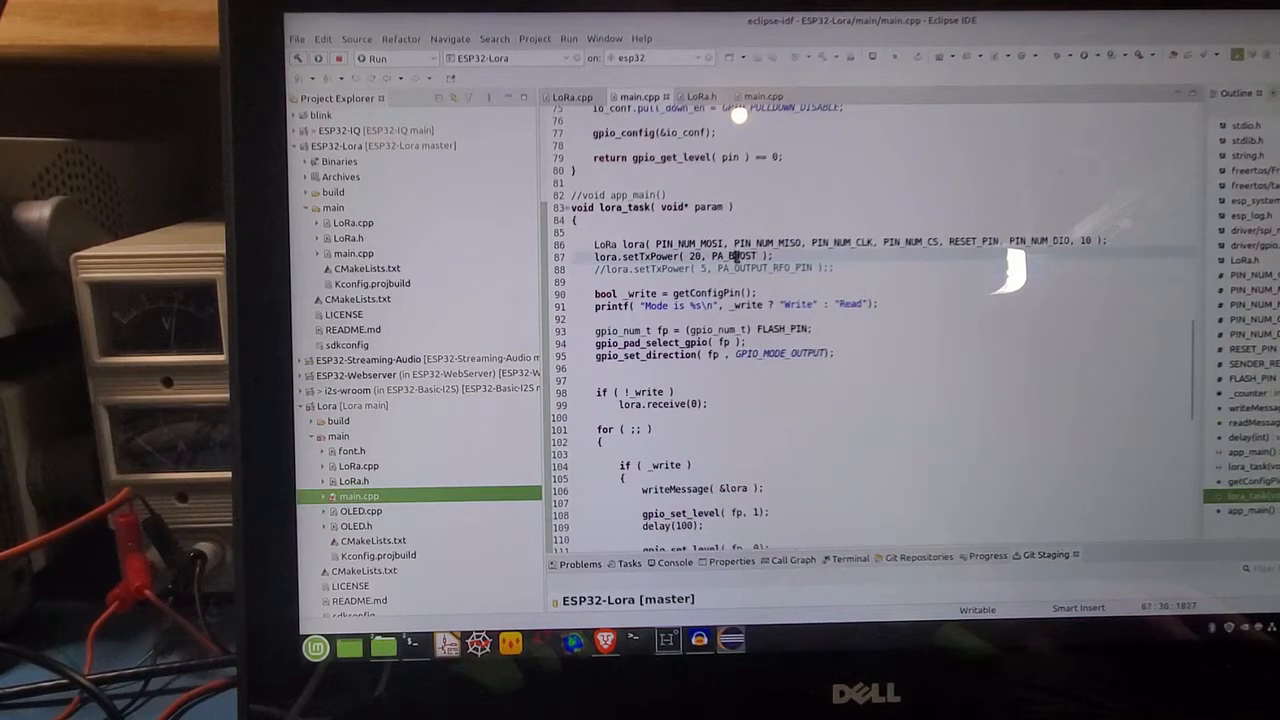
double_click(723, 257)
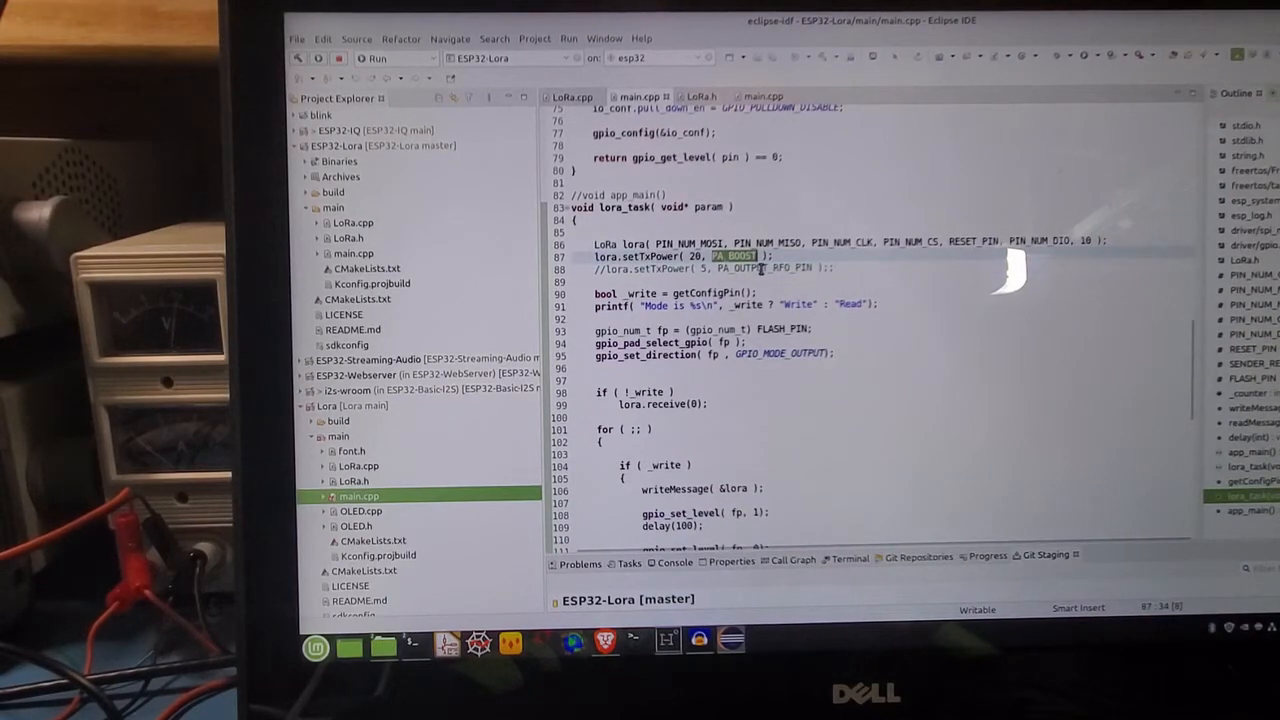